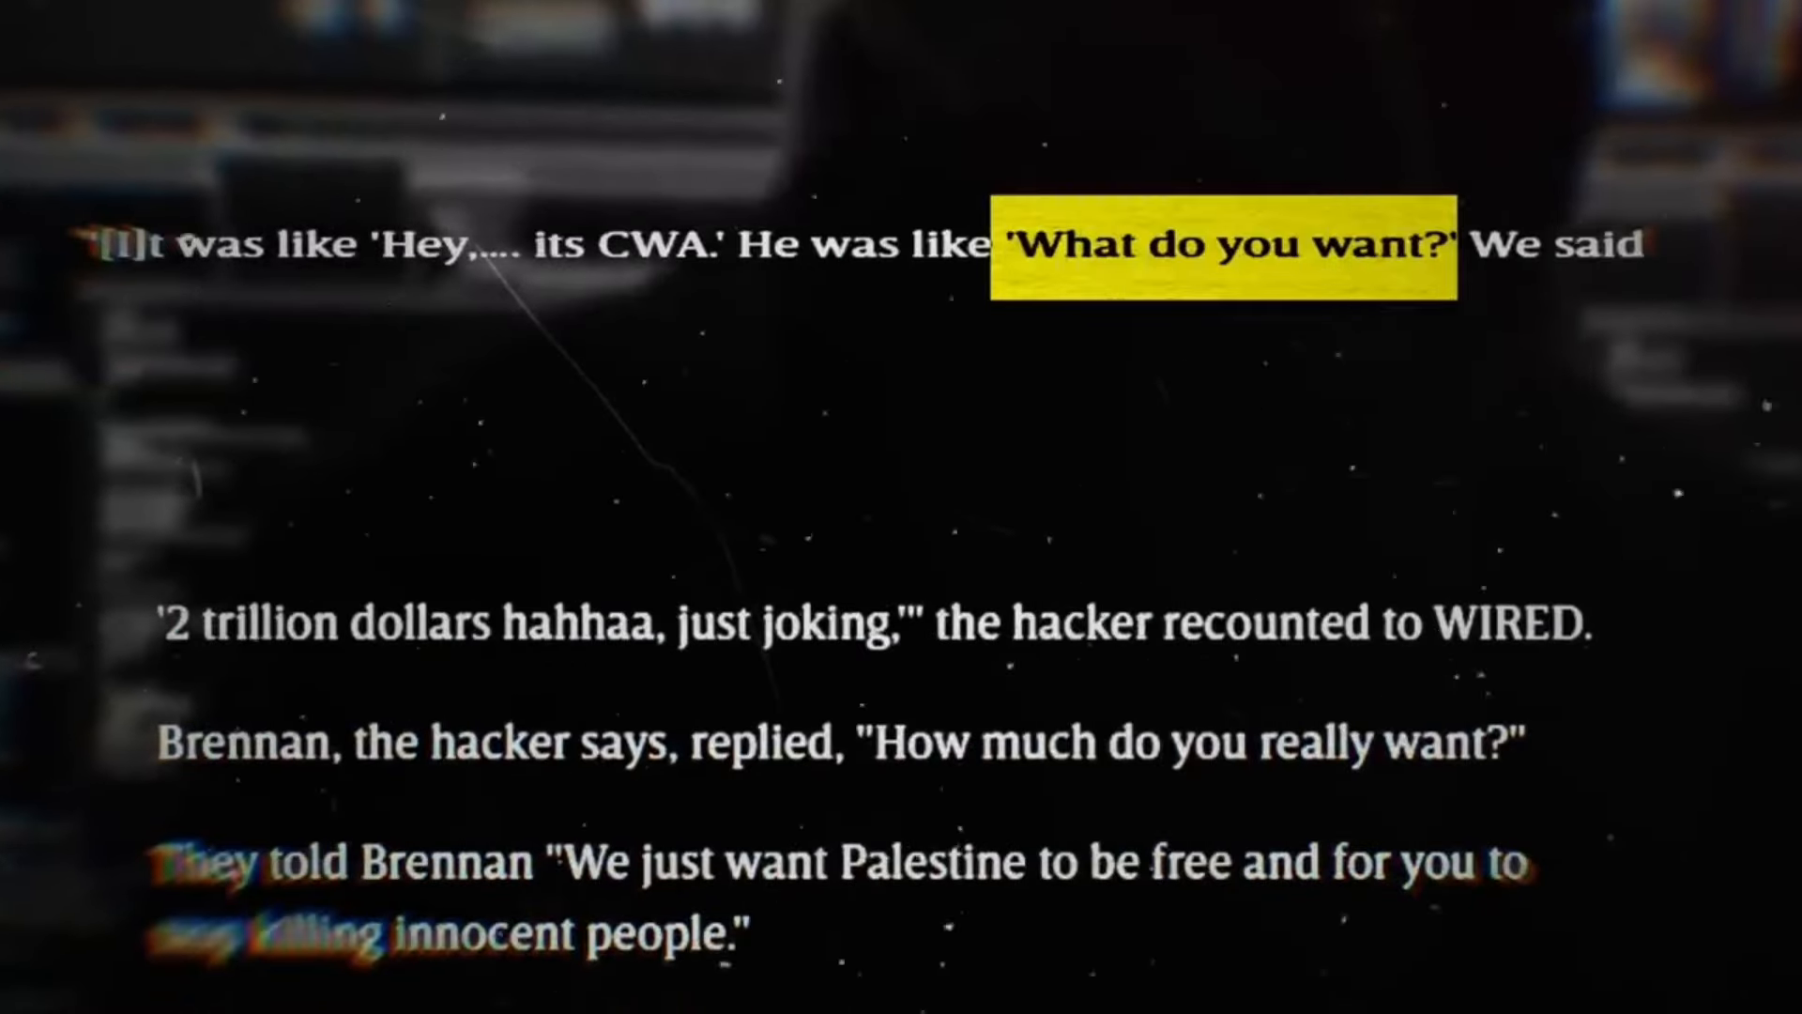
pyautogui.scroll(-3)
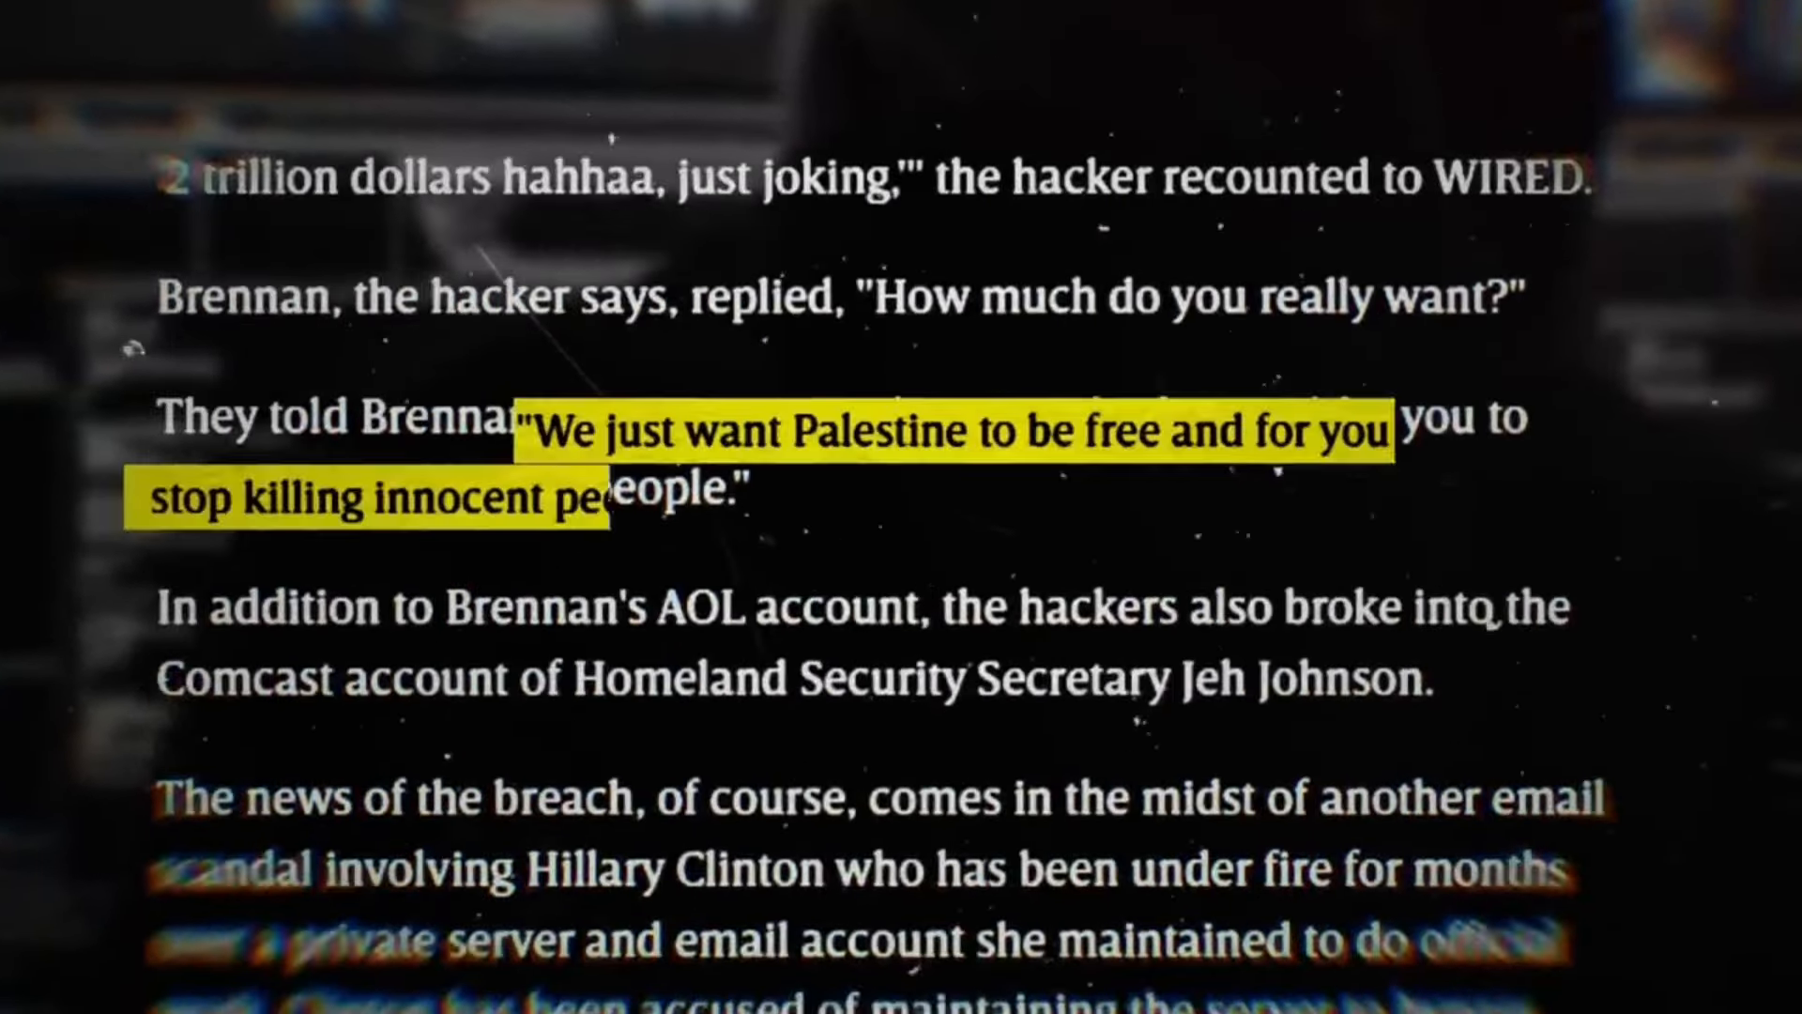